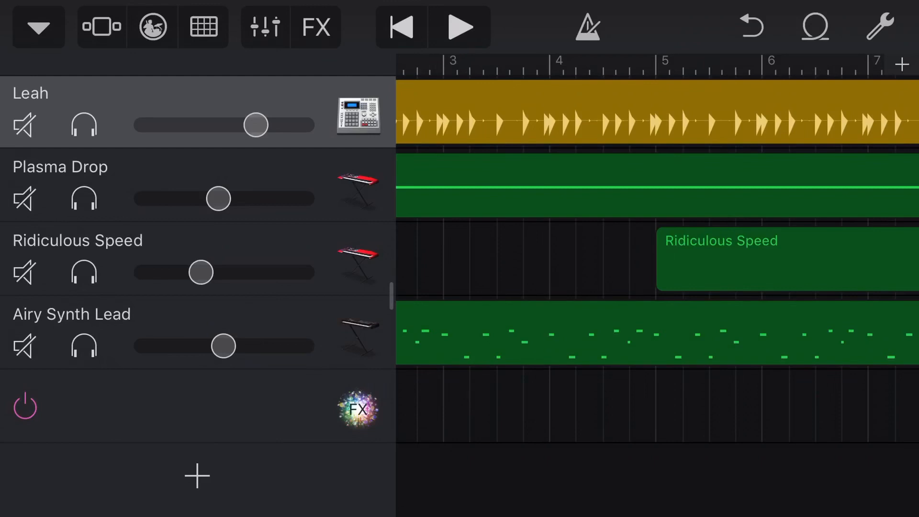
Step: Scroll back to bar 1, play the four-track song from the start, then stop playback
scroll(left, 3)
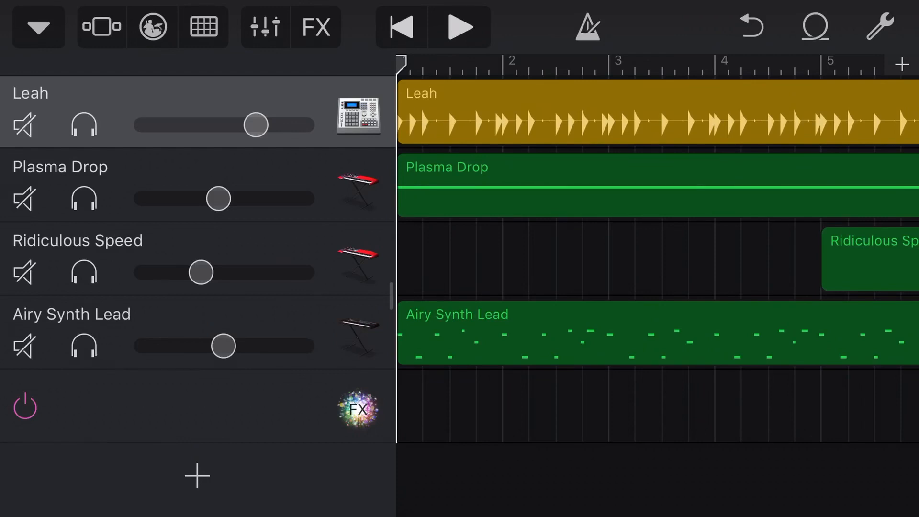
click(461, 27)
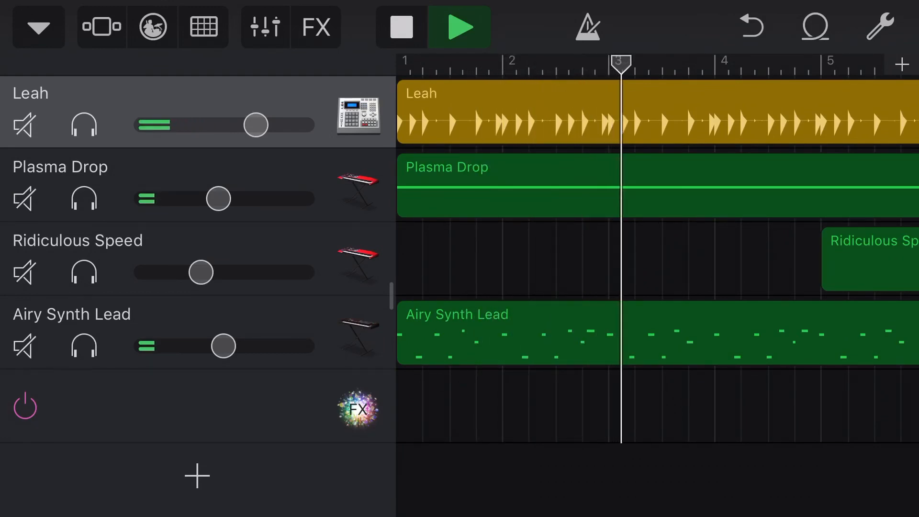
click(400, 26)
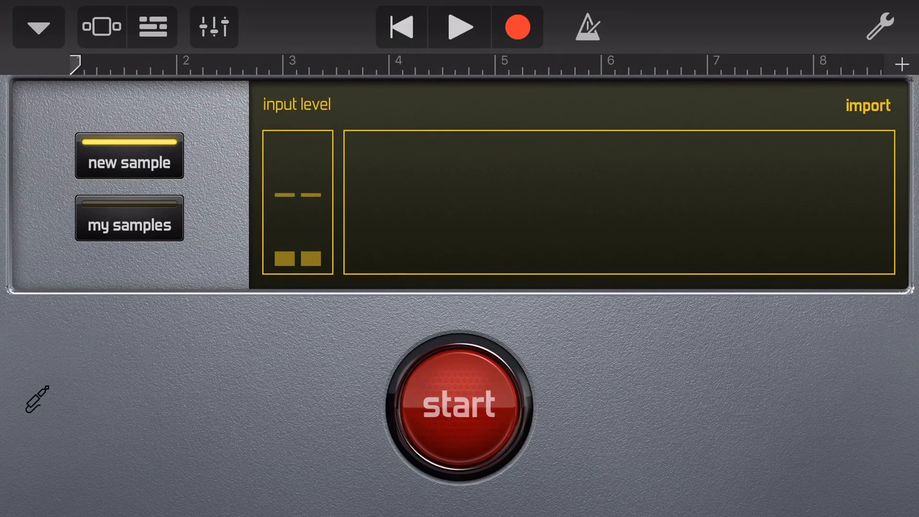
Step: Start and stop sample recording twice in the Sampler, then bring up the Apple Loops import browser
click(459, 405)
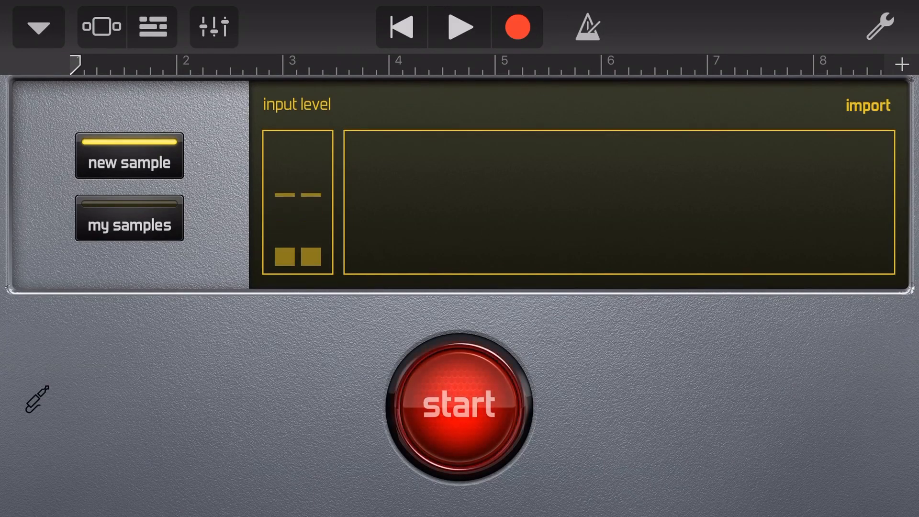
click(460, 404)
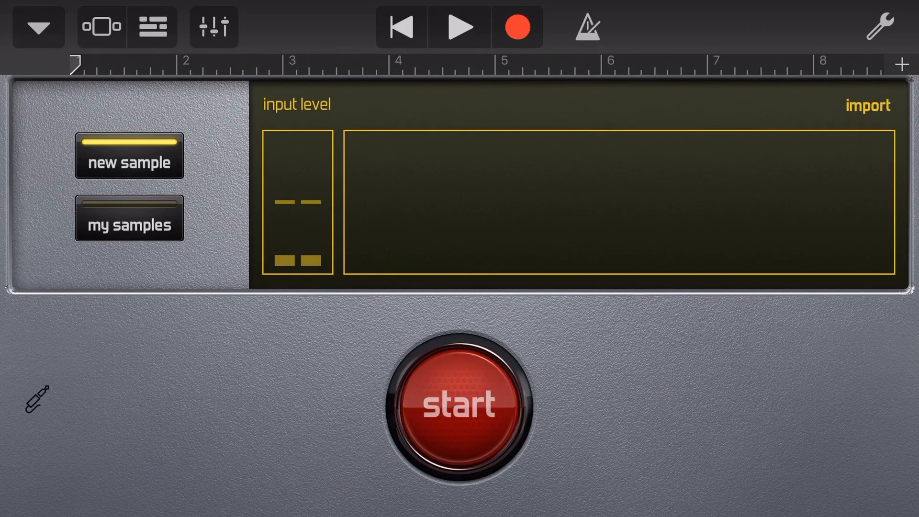
click(460, 406)
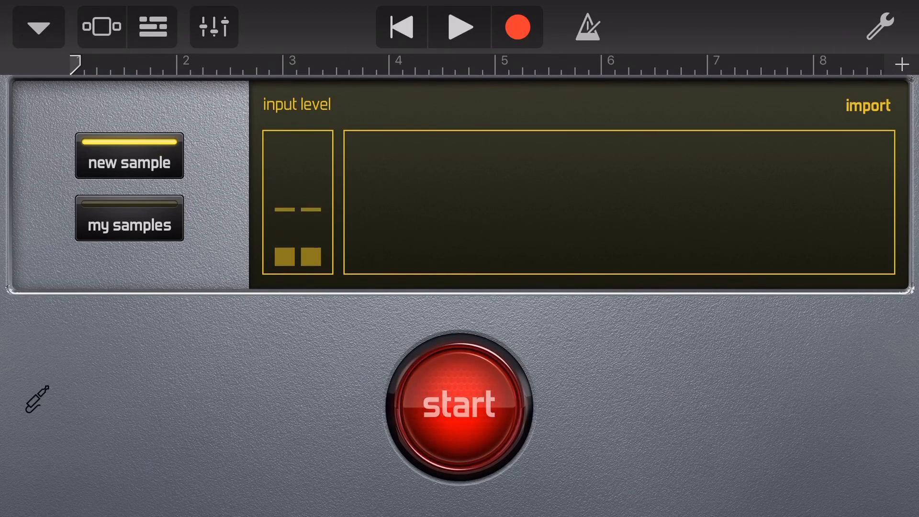
click(460, 406)
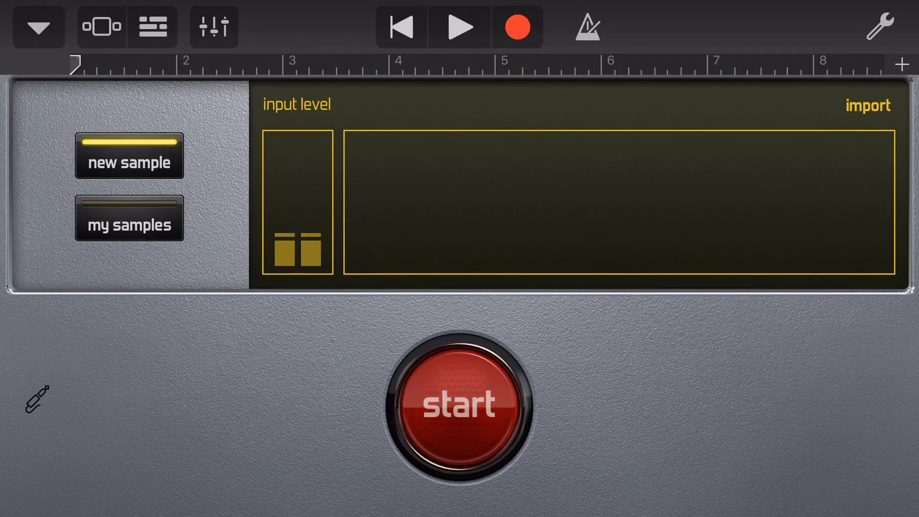
click(867, 106)
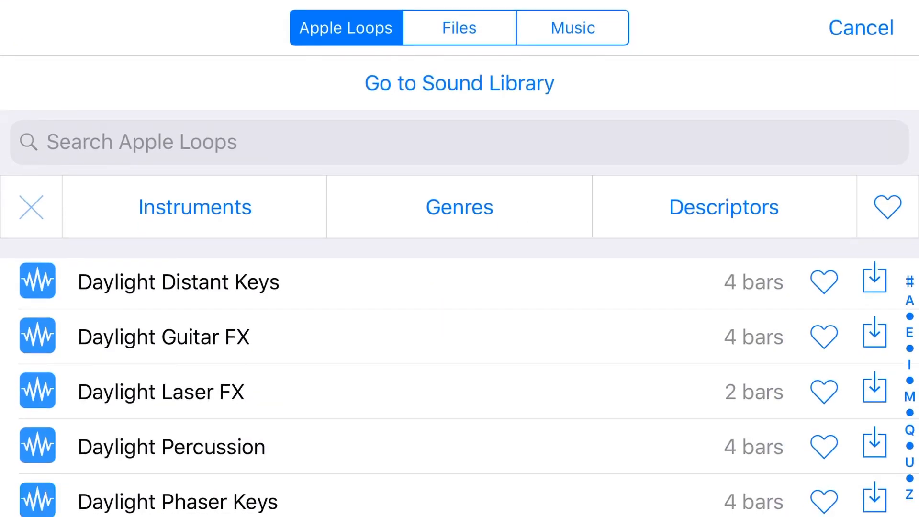
Step: Browse Music, return to Apple Loops and import Daylight Guitar FX as the Sampler's sample
click(571, 28)
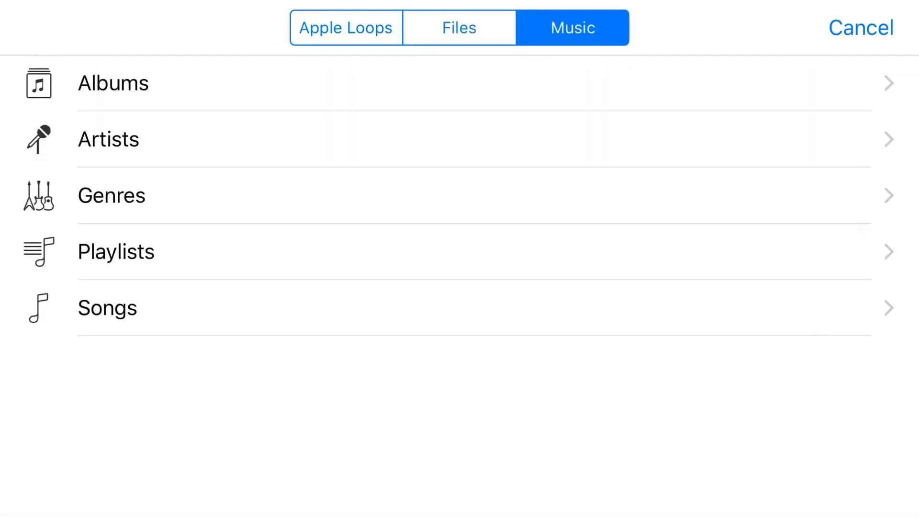
click(346, 27)
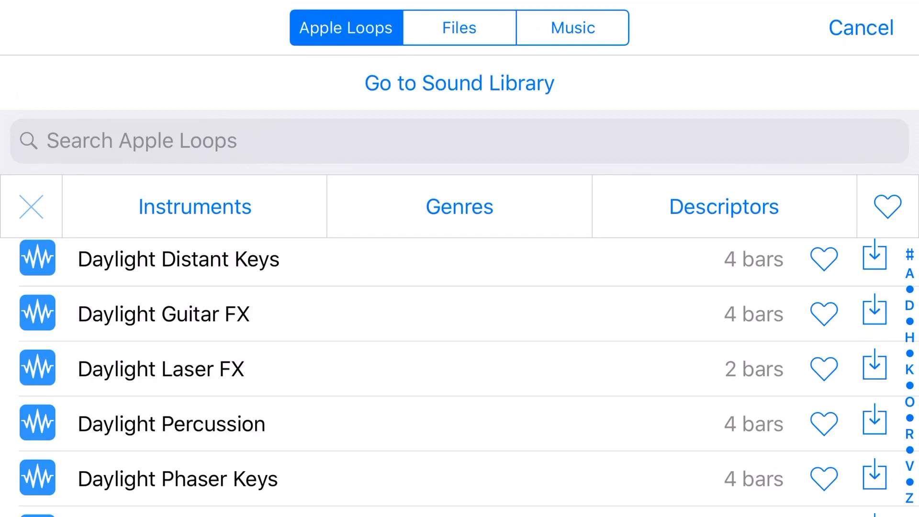
click(163, 314)
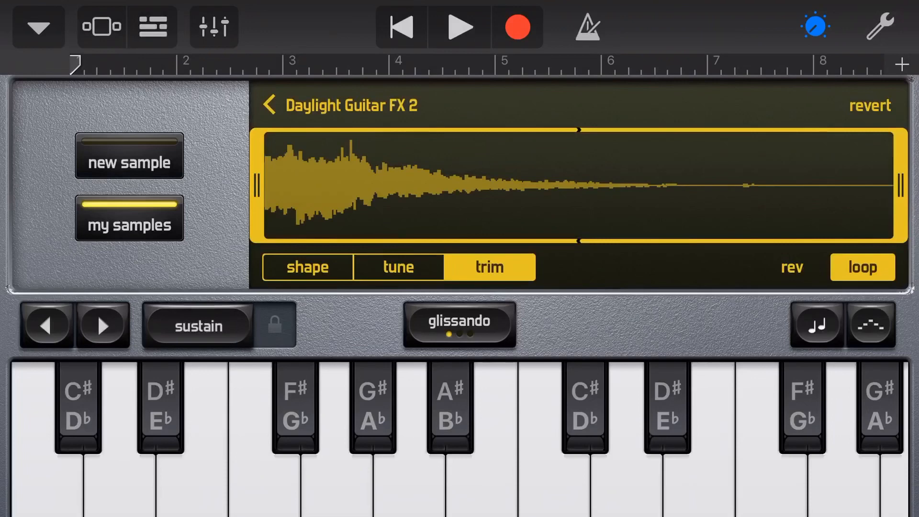
Step: Quicken the sample's envelope attack, then shorten its trim end and restore it to the full waveform
click(307, 267)
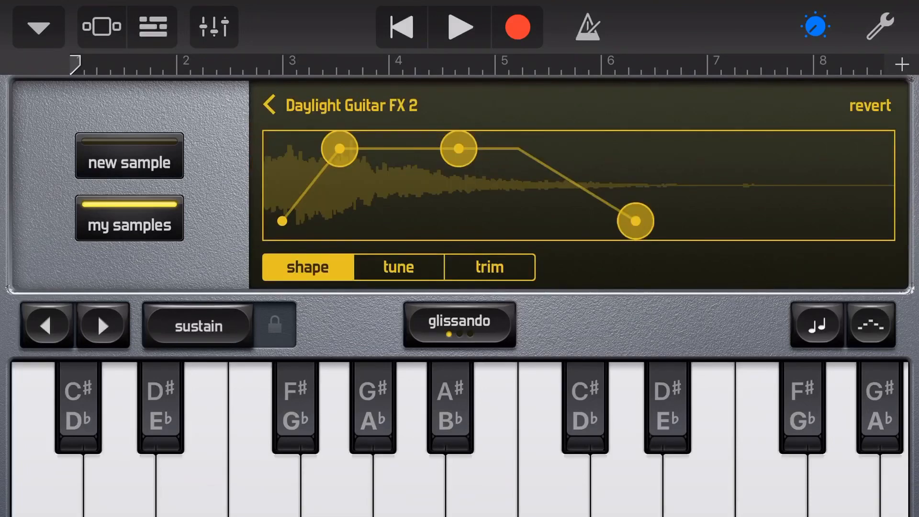
drag(339, 149, 308, 148)
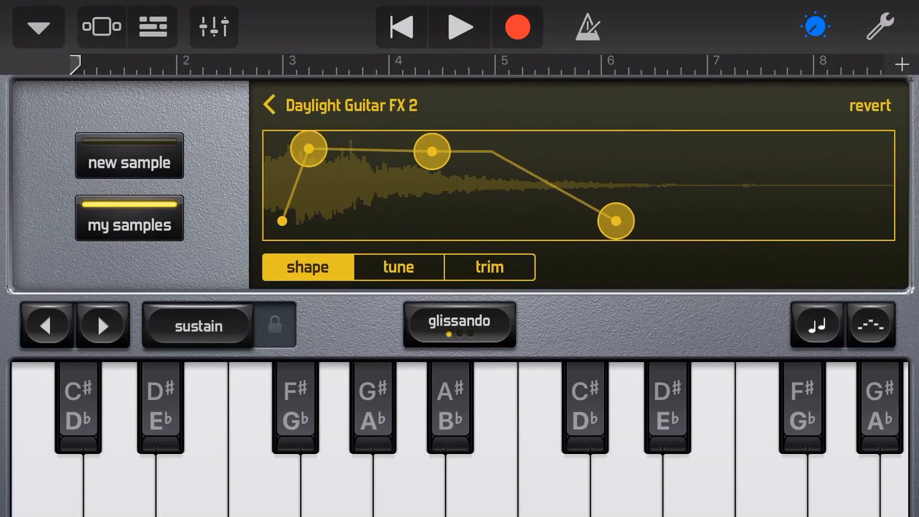
click(396, 267)
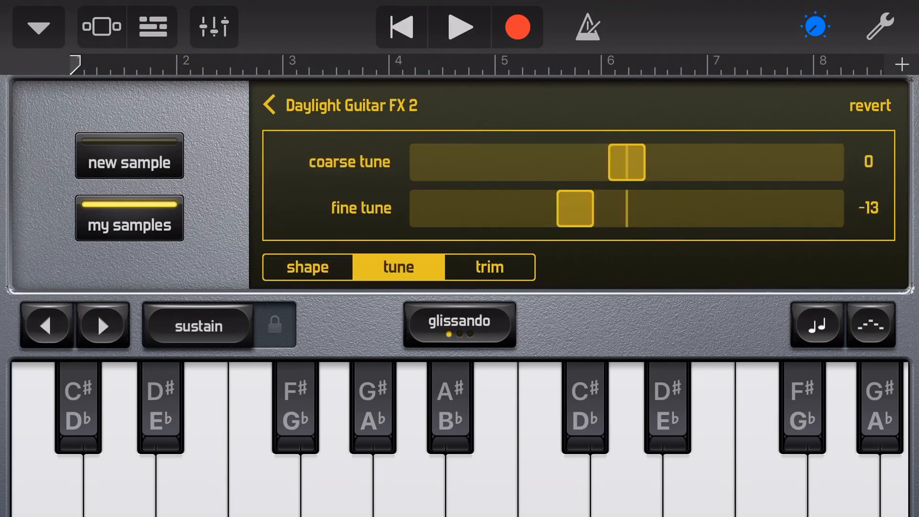
click(488, 267)
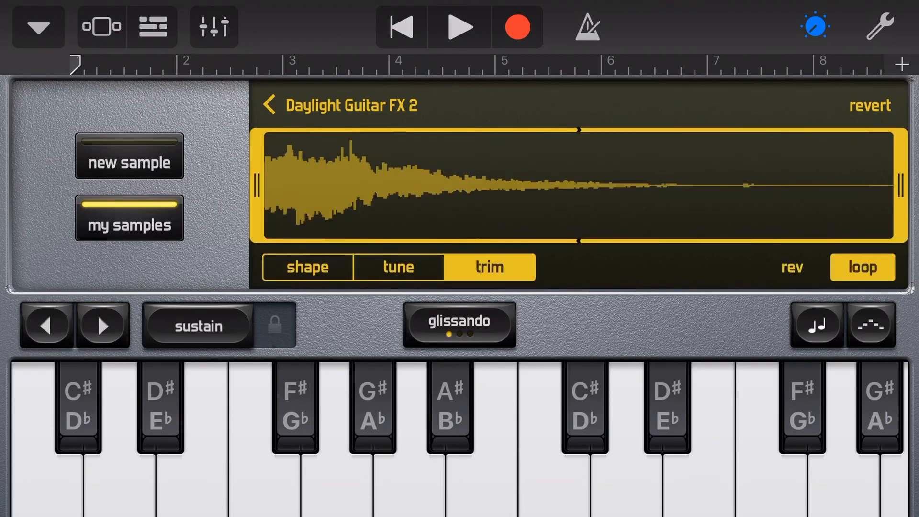
drag(899, 187, 674, 187)
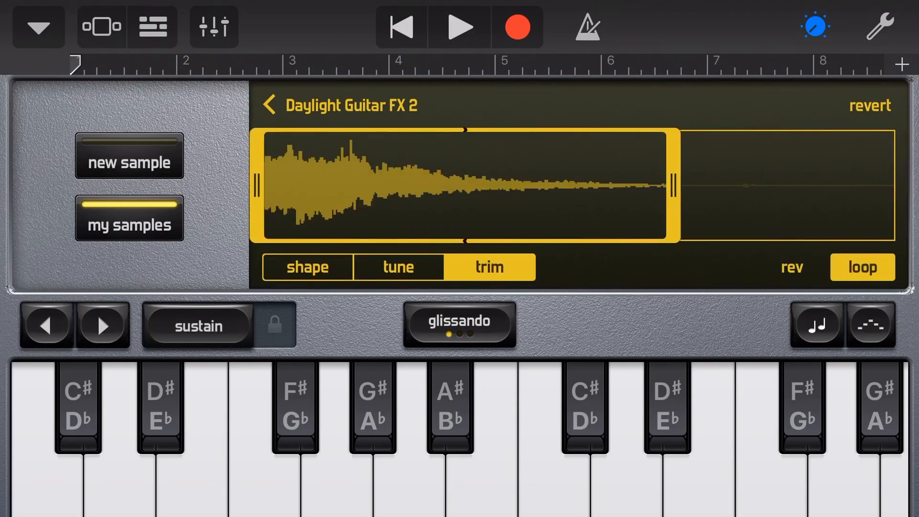
drag(674, 188, 601, 188)
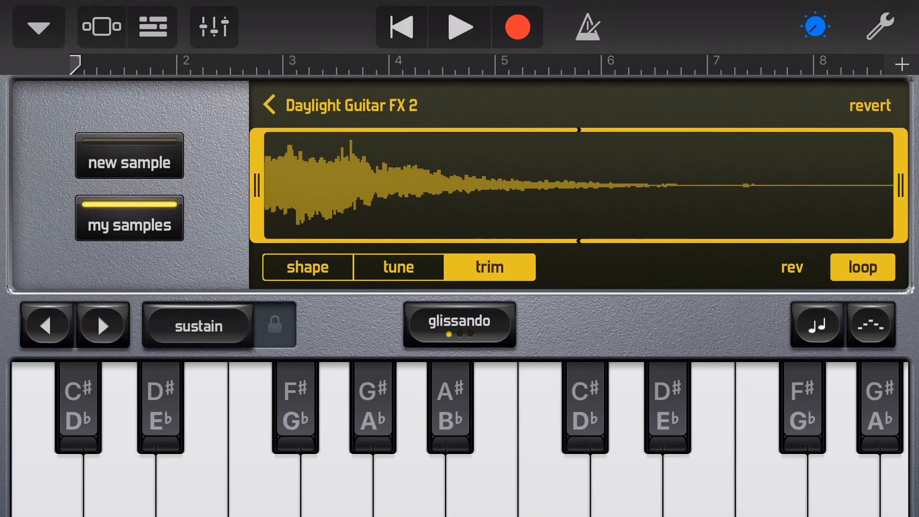
Step: Reset fine tune to 0, raise coarse tune to 1 semitone, then start recording a performance
click(398, 267)
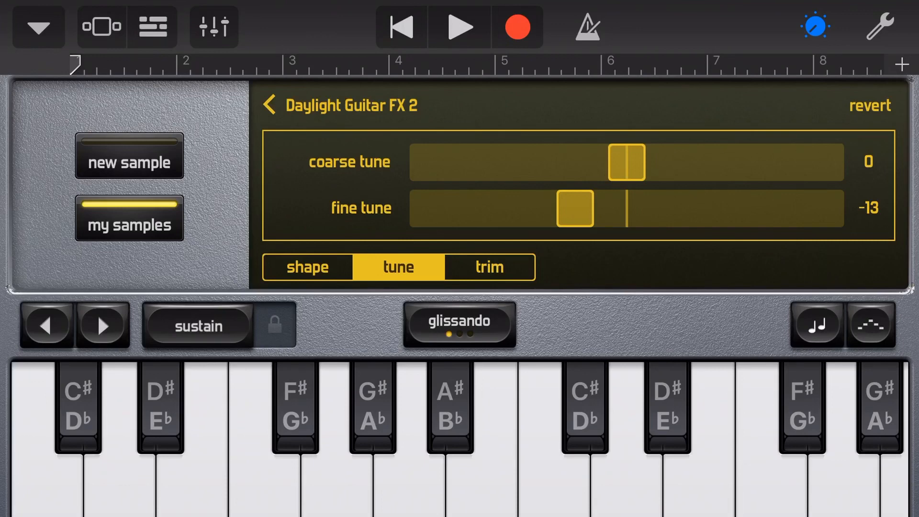
drag(575, 210, 628, 209)
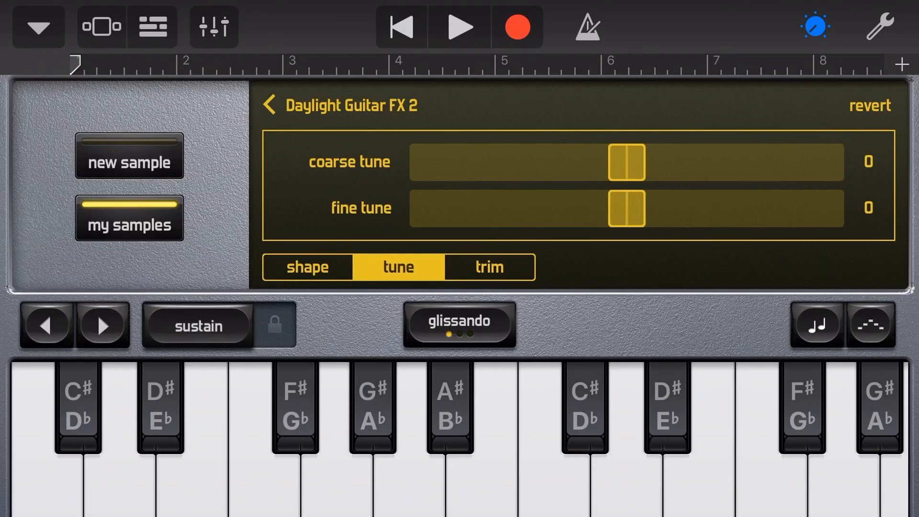
drag(627, 162, 639, 161)
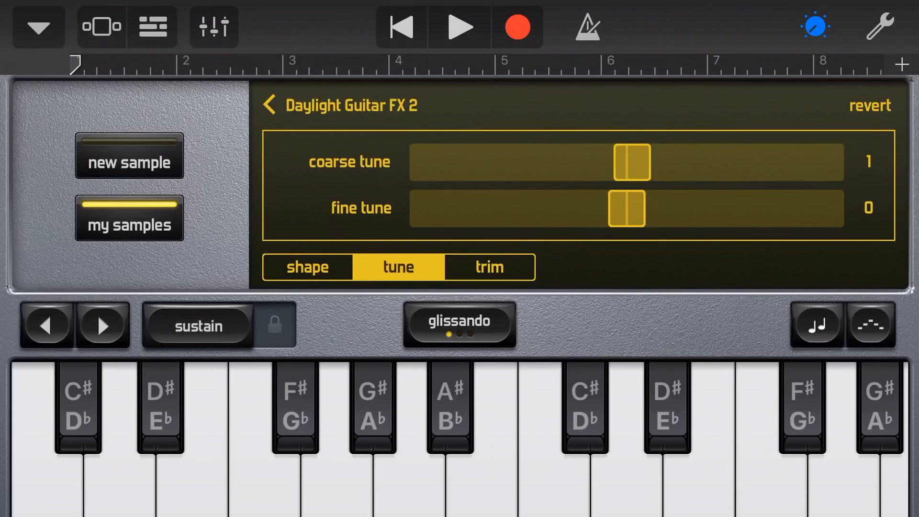
click(460, 27)
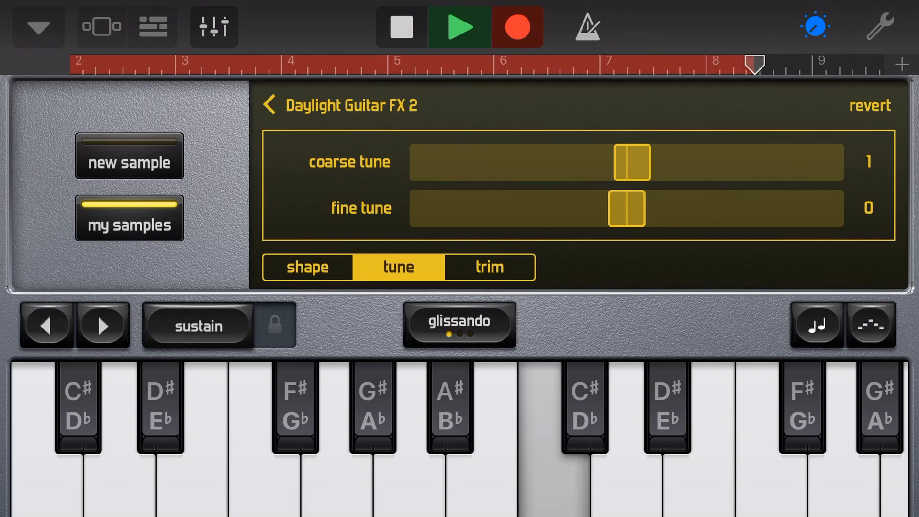
Step: Stop the eight-bar sample recording and return to the song's track overview
click(400, 27)
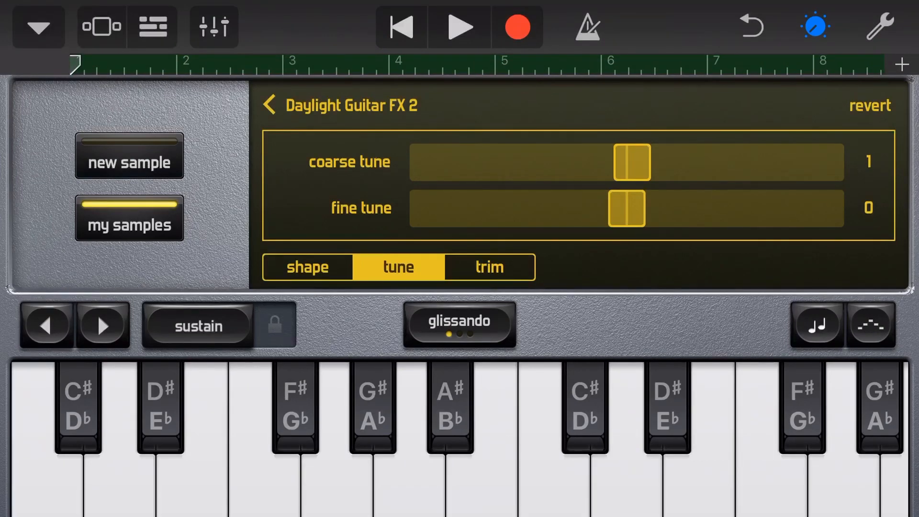
click(306, 267)
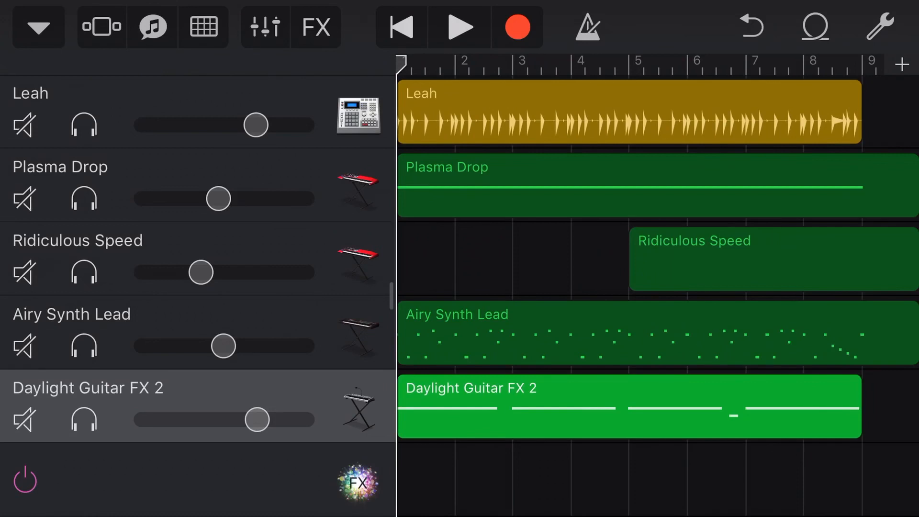
Step: Solo the Daylight Guitar FX 2 track and open its recorded region in the note editor
click(83, 420)
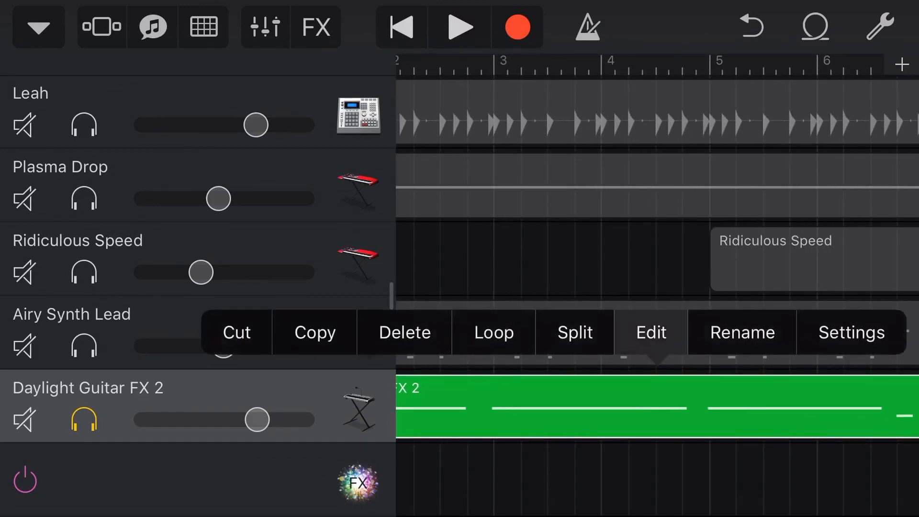
click(649, 333)
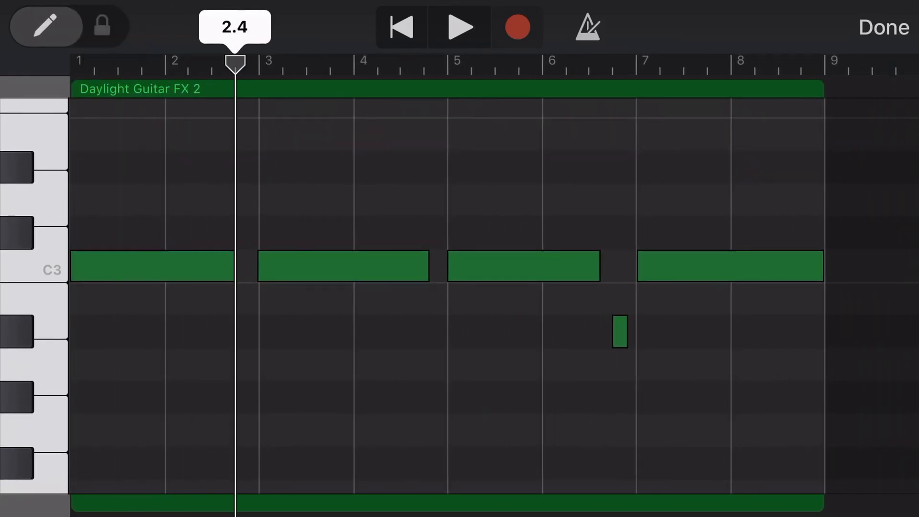
drag(235, 61, 164, 62)
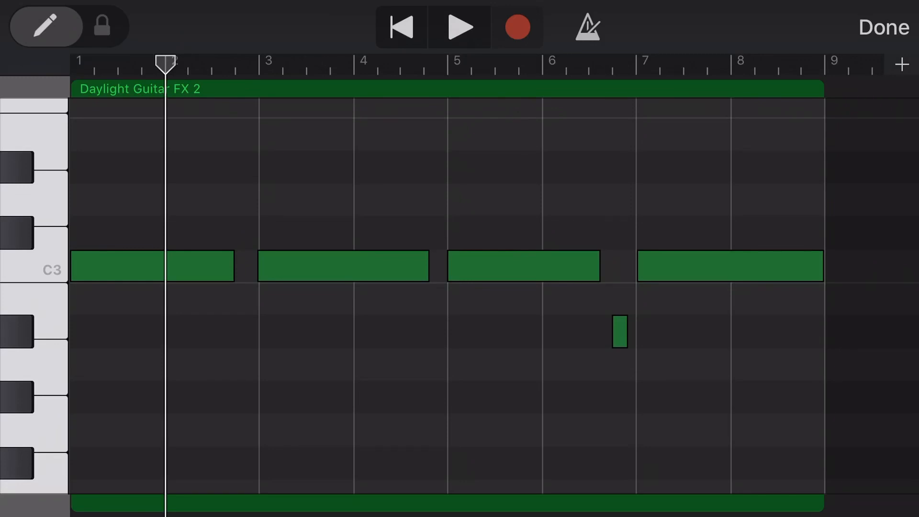
click(884, 27)
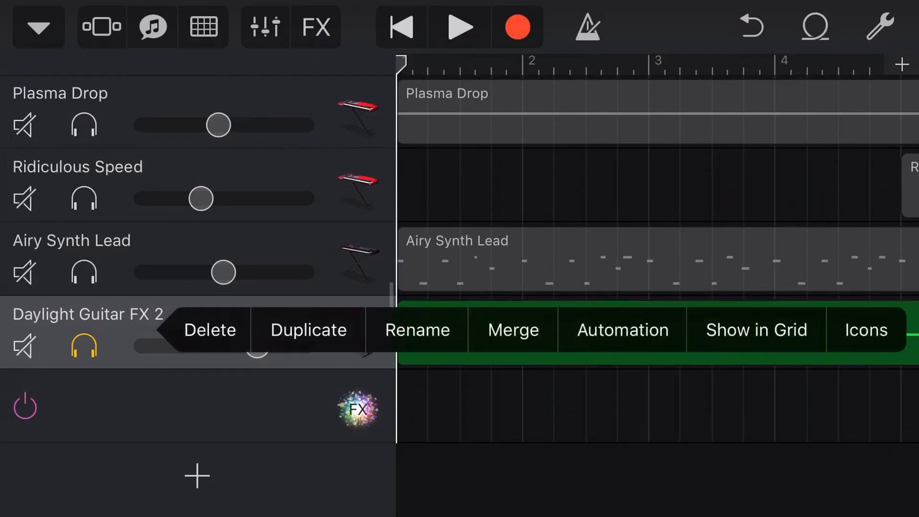
Step: Merge the Daylight Guitar FX 2 track into an Audio Recorder track with one Merged Tracks region
click(510, 328)
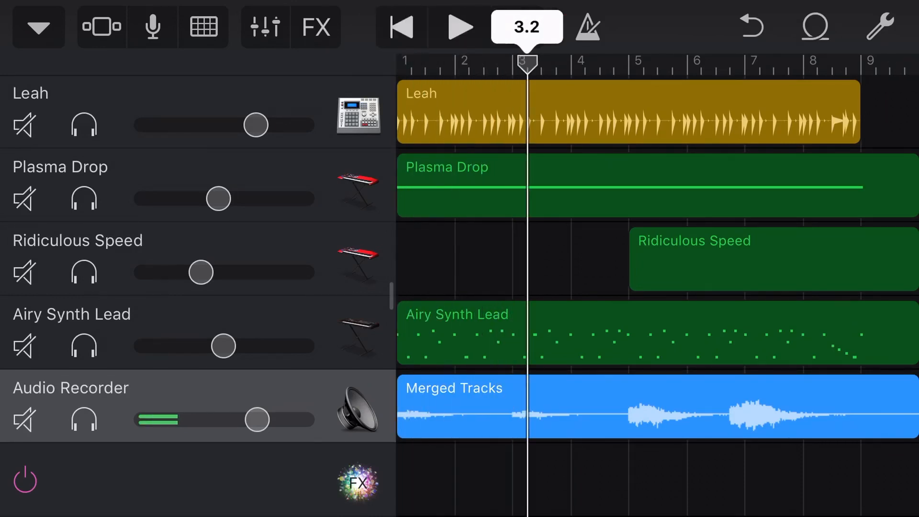
Step: Solo the Audio Recorder track, play the merged audio alone, stop, and select the Merged Tracks region
click(516, 27)
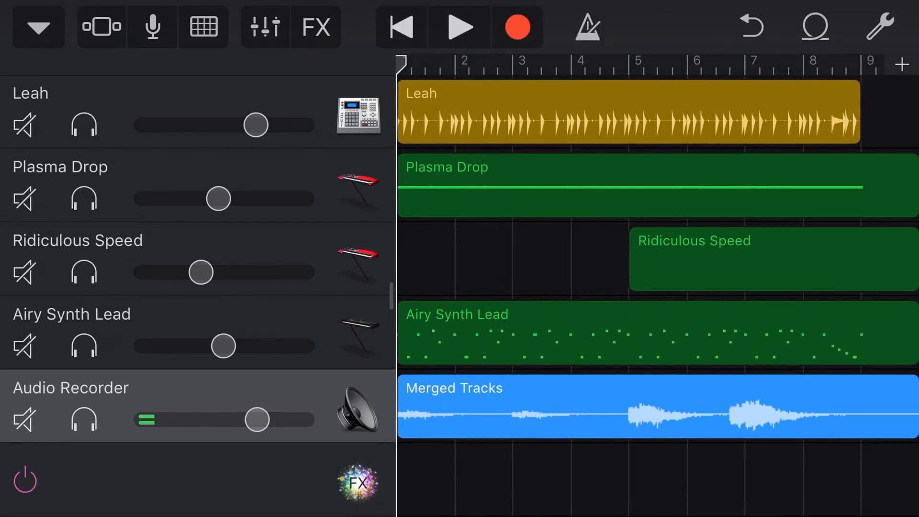
click(83, 420)
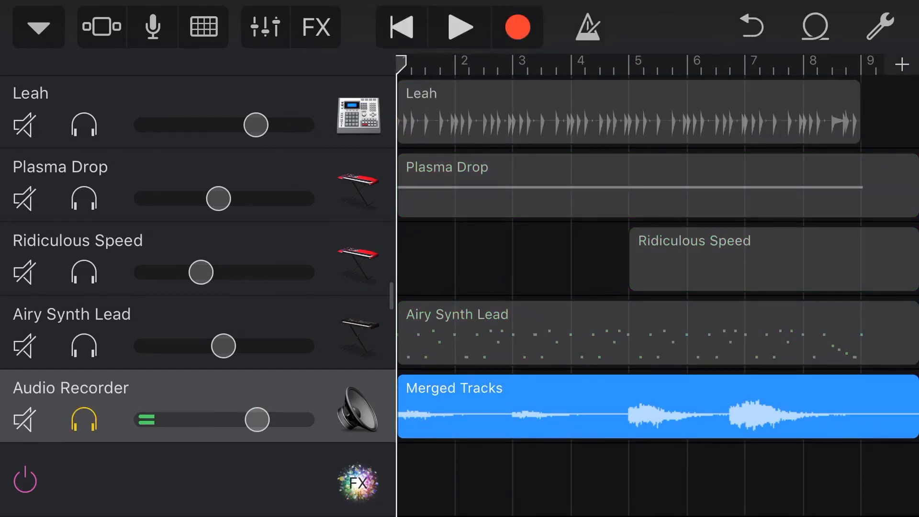
click(460, 27)
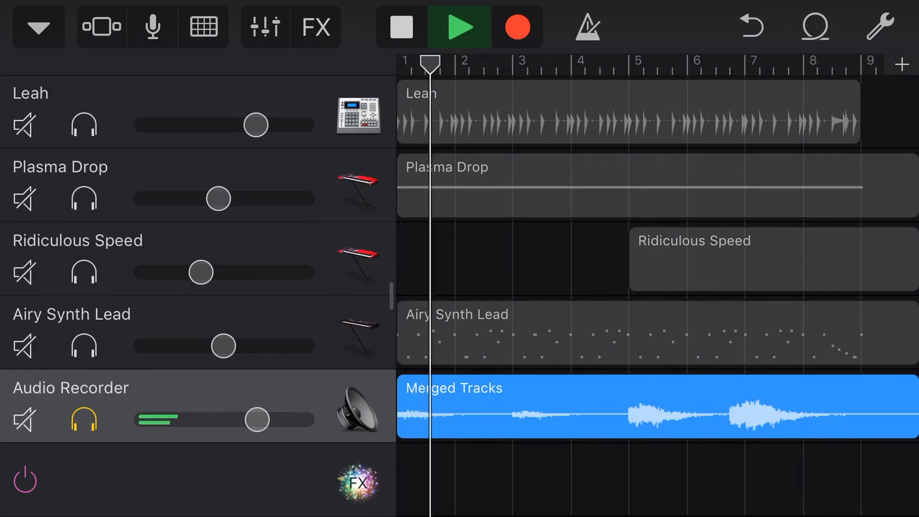
click(459, 26)
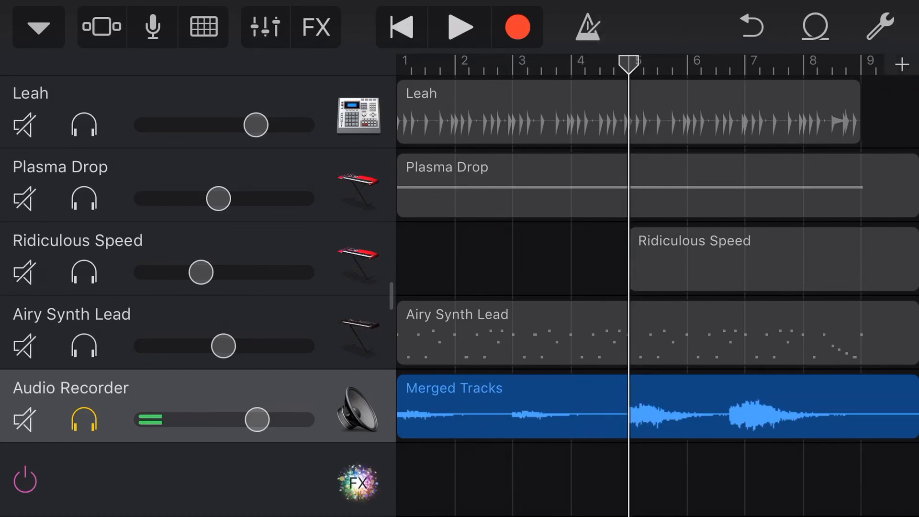
click(460, 27)
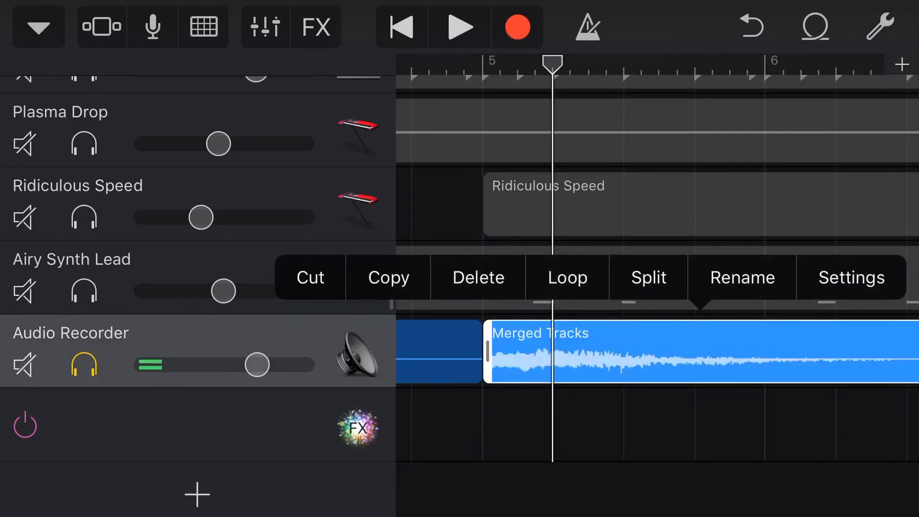
Step: Split the Merged Tracks region into short slices at successive playhead positions around bar 5
click(647, 277)
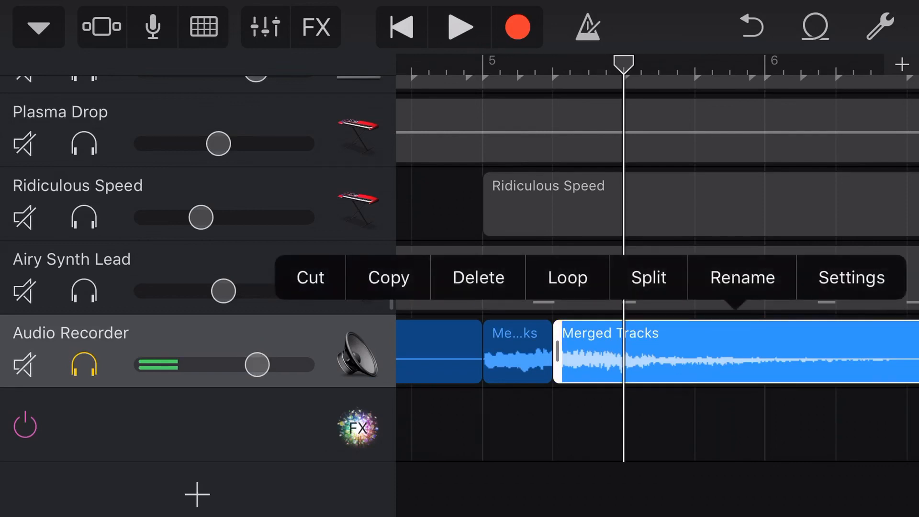
click(647, 278)
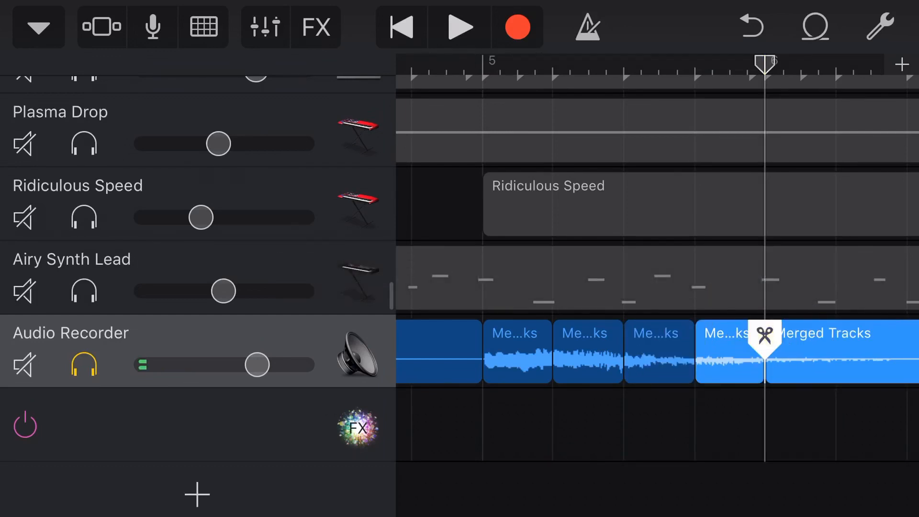
click(587, 352)
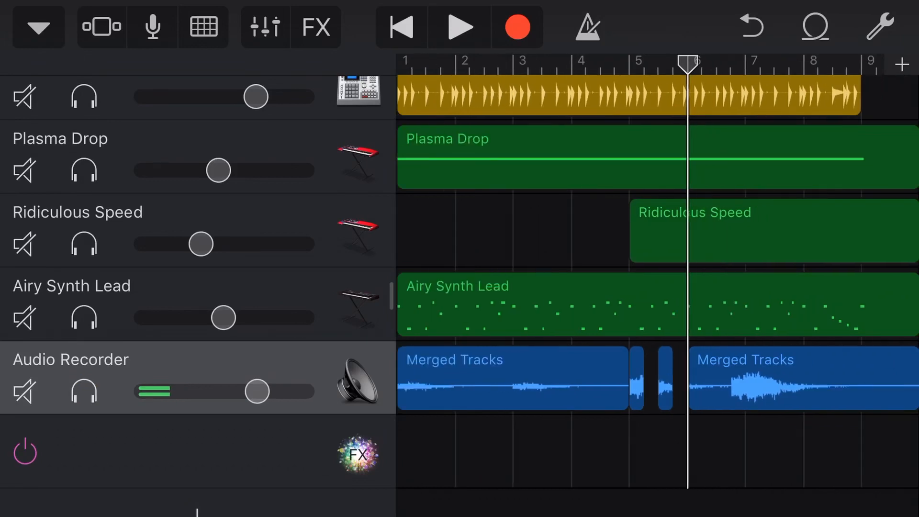
click(516, 27)
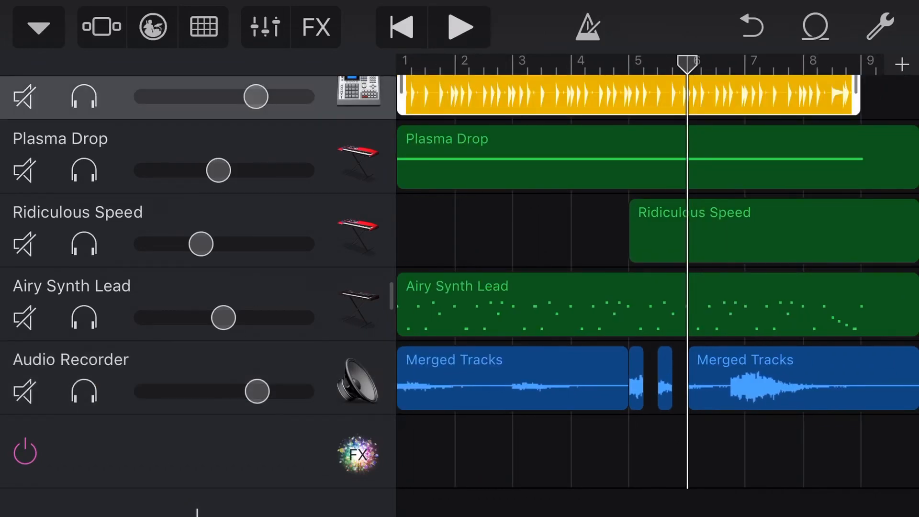
click(460, 26)
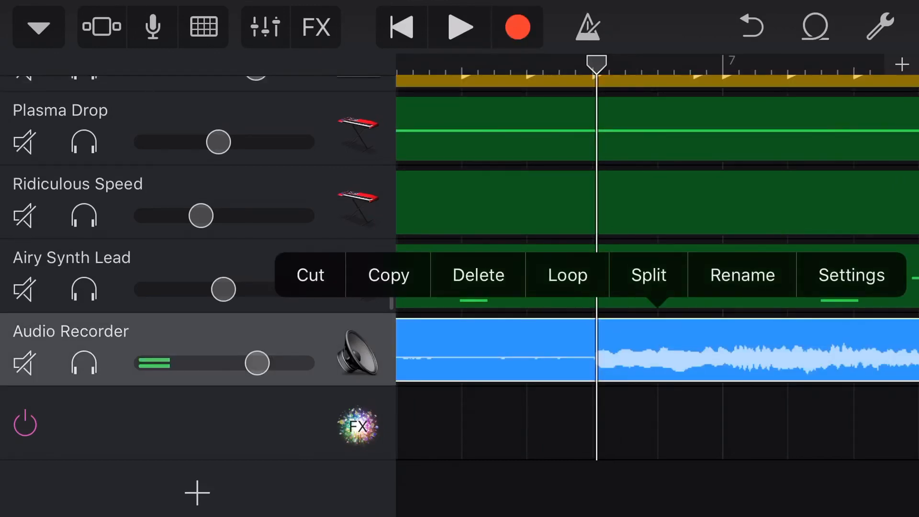
Step: Split the Merged Tracks region near bar 7 into several thin slices at successive playhead positions
click(648, 275)
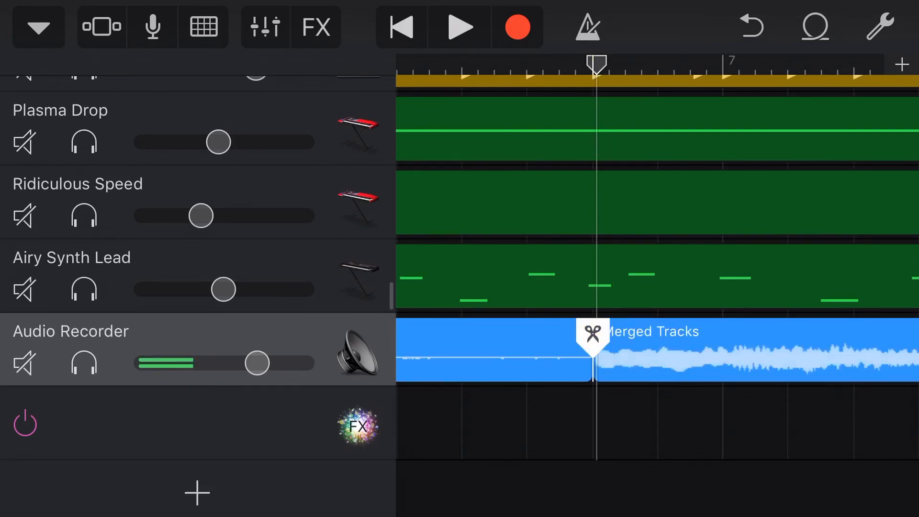
click(494, 349)
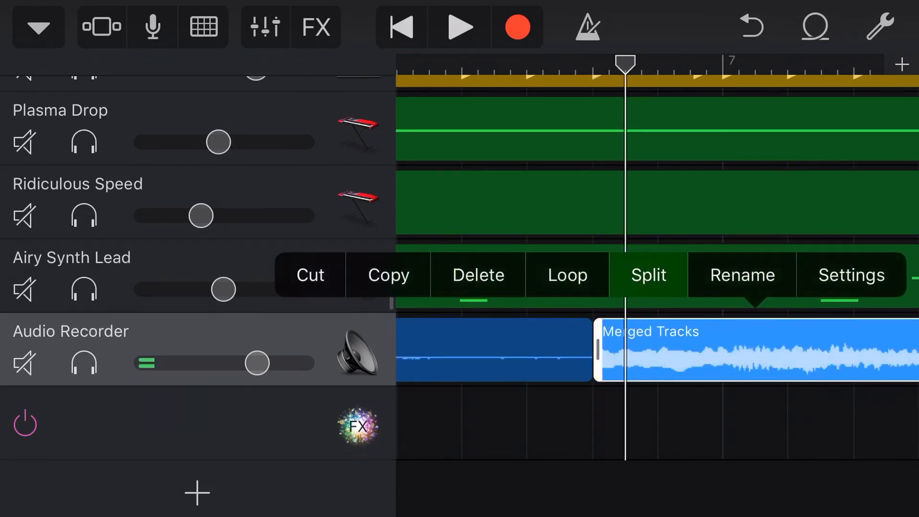
click(647, 274)
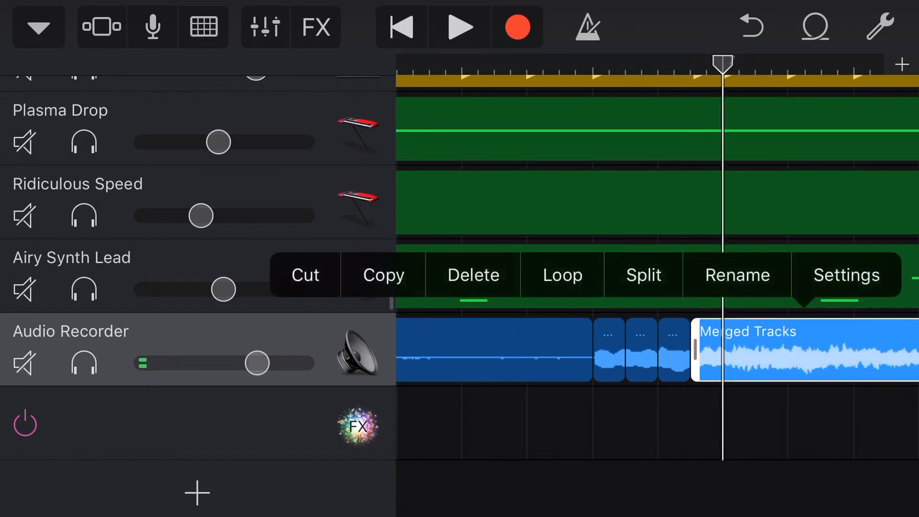
click(641, 274)
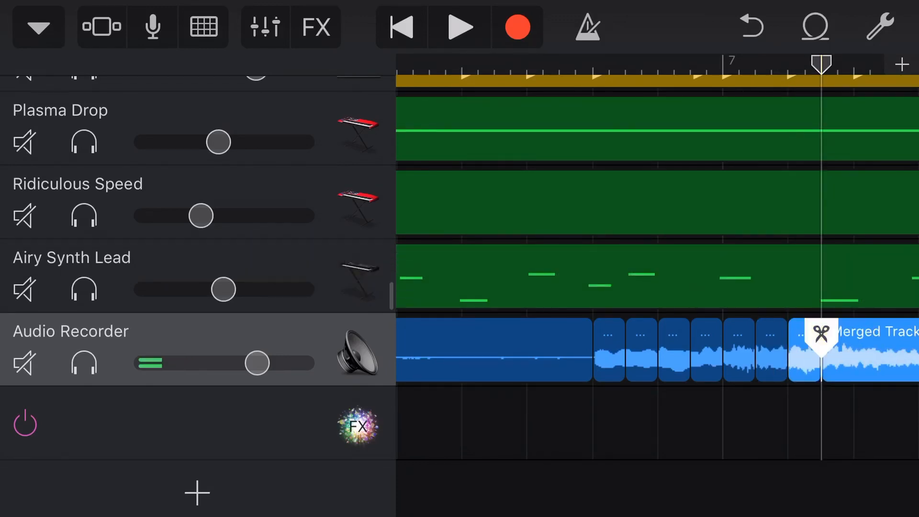
click(638, 348)
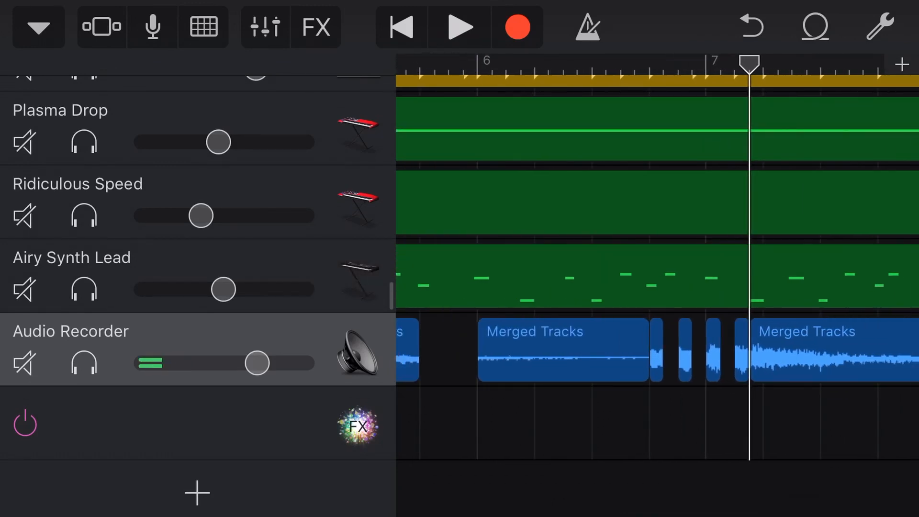
Step: Play back the chopped section around bar 7, then stop
click(460, 27)
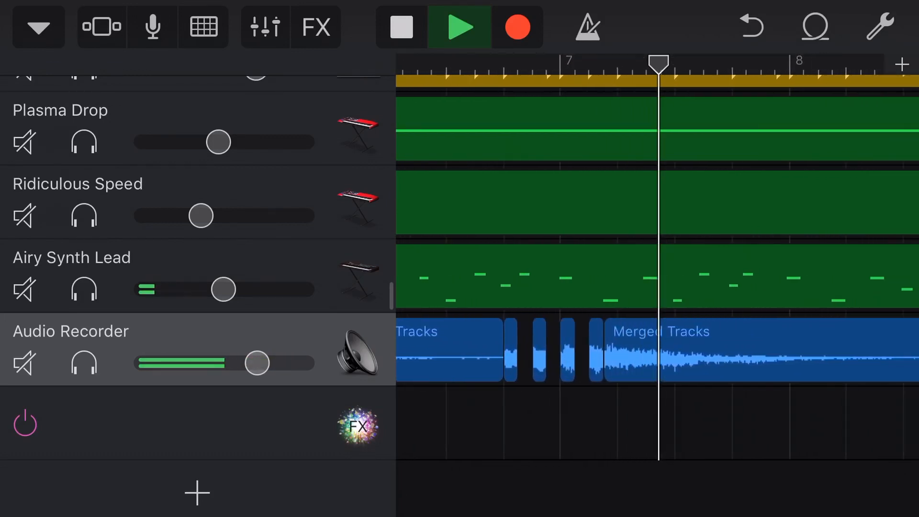
click(458, 26)
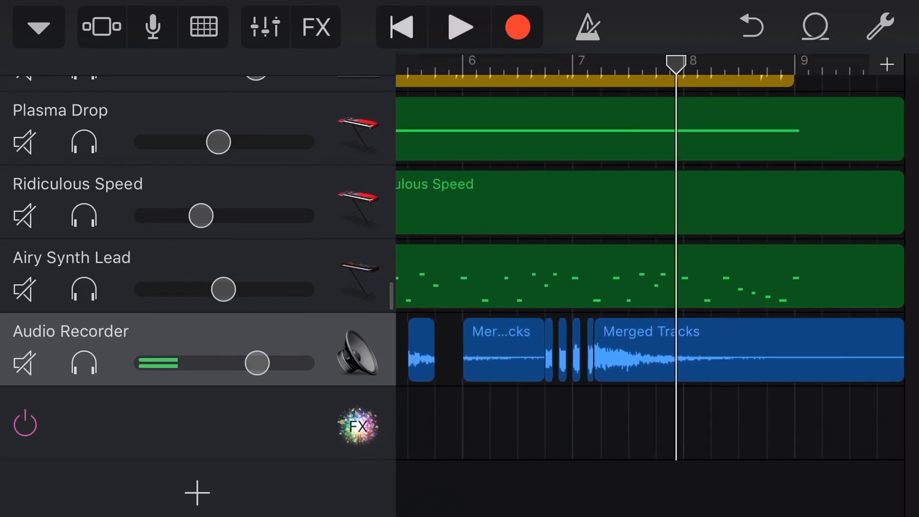
Step: Turn on Reverse in Settings for the short slice just after bar 5
scroll(left, 3)
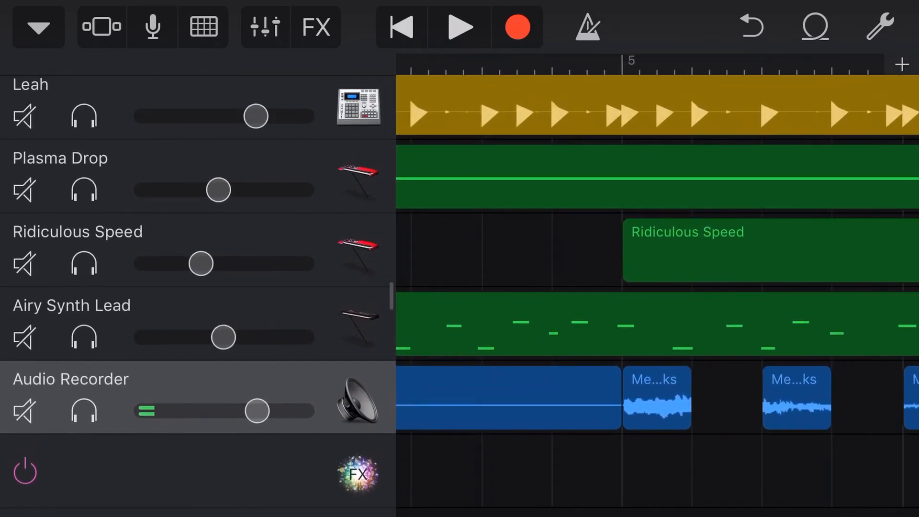
click(657, 396)
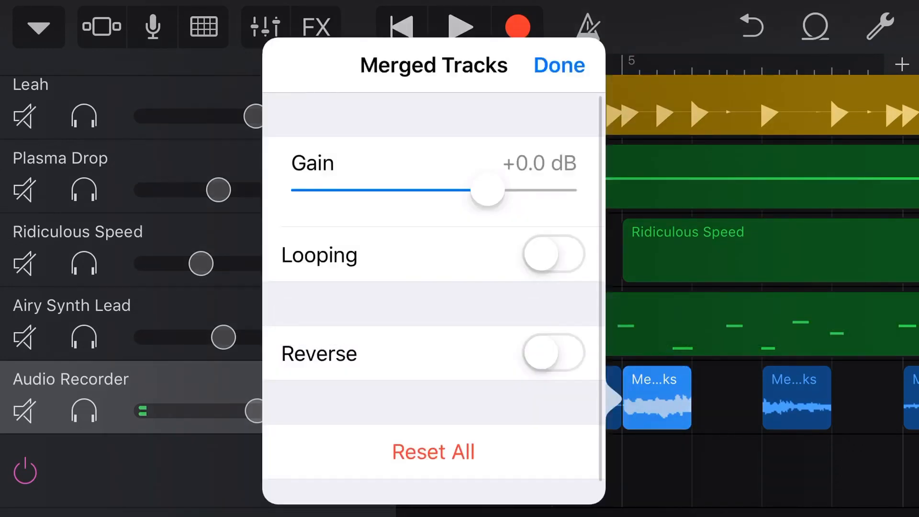
click(554, 352)
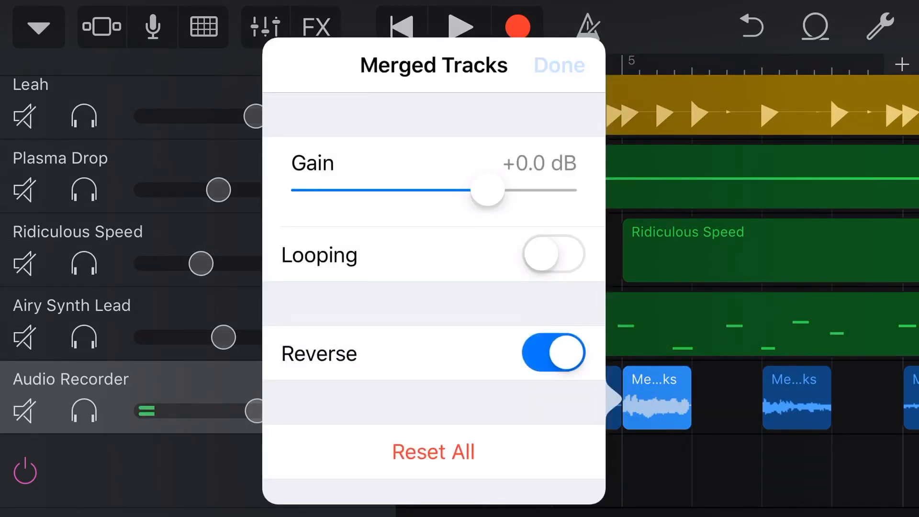
click(557, 65)
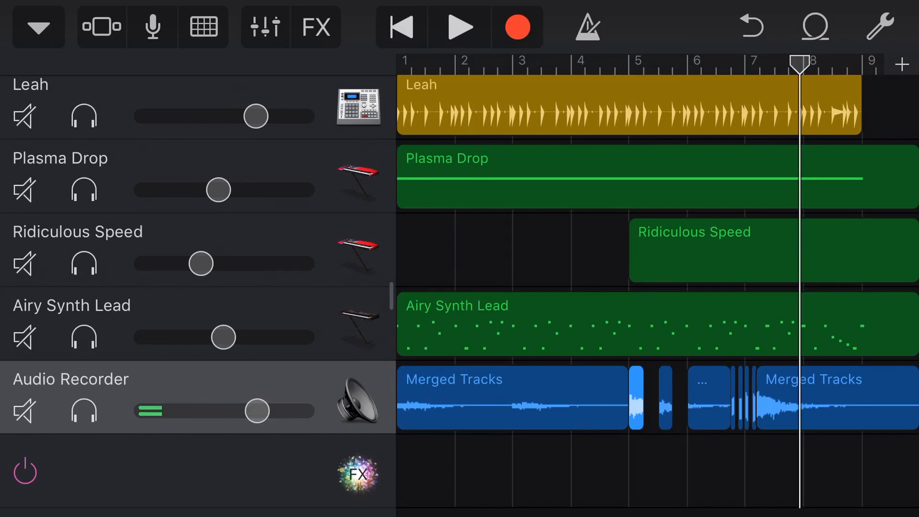
Step: Select the FX track row and show the live effects panel with Filter and Repeater controls
click(510, 397)
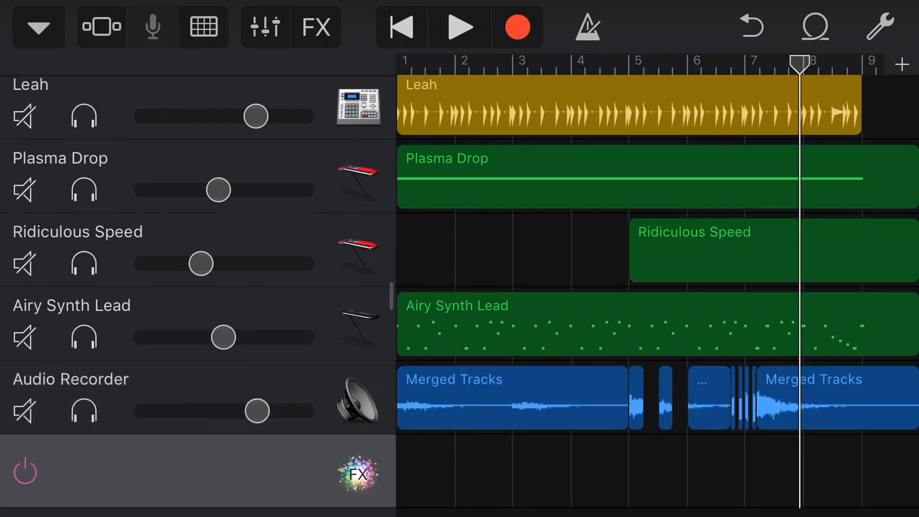
click(315, 27)
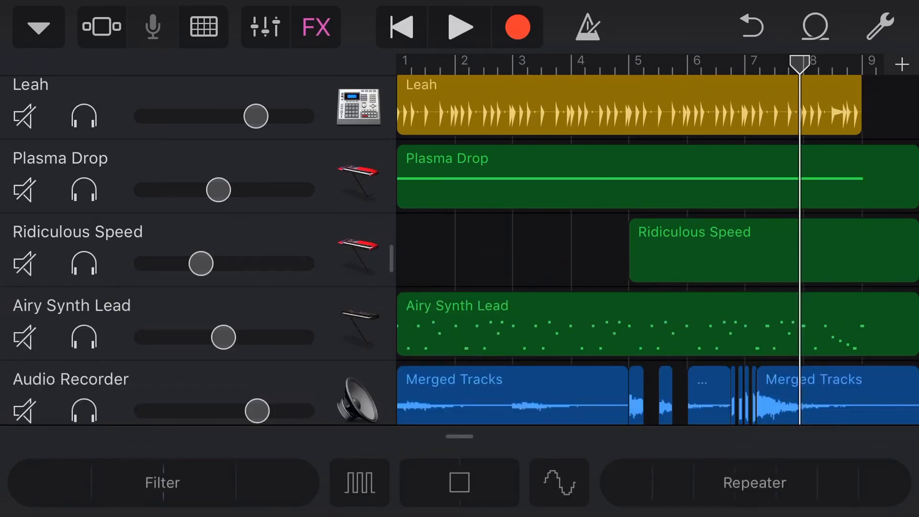
scroll(down, 3)
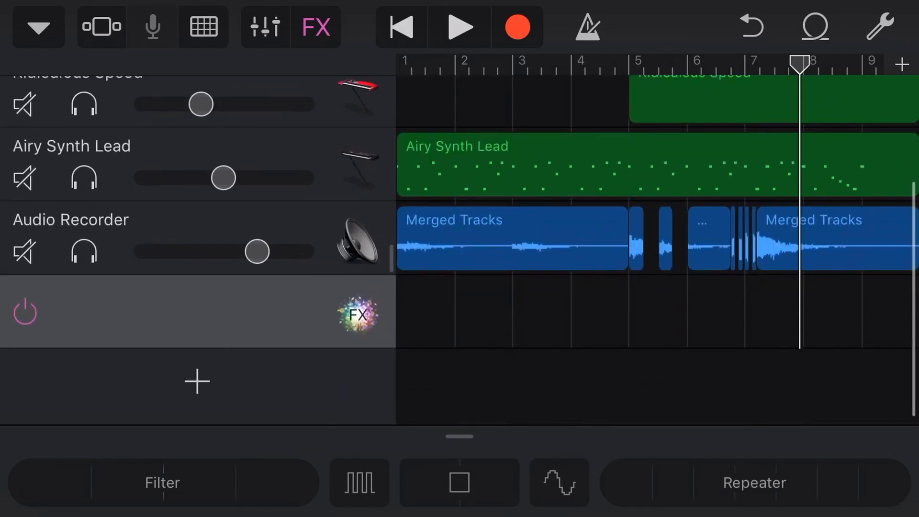